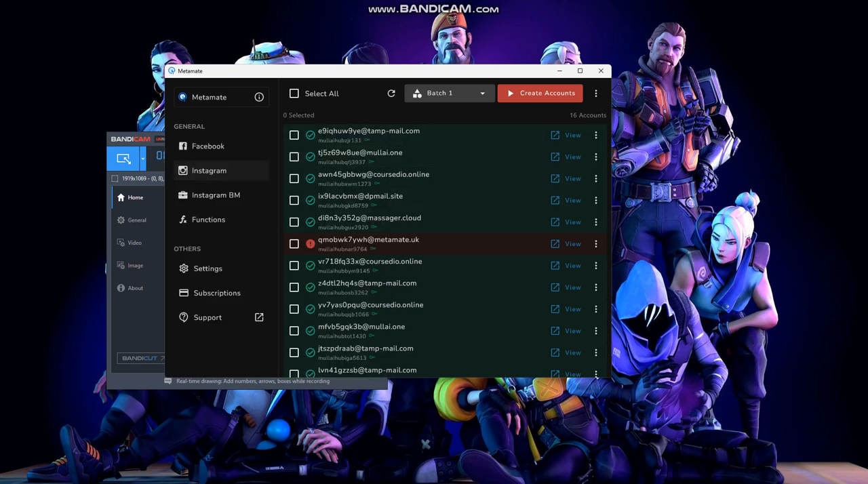
Configure Instagram account creation with the chosen mail service and start the automation.
click(540, 93)
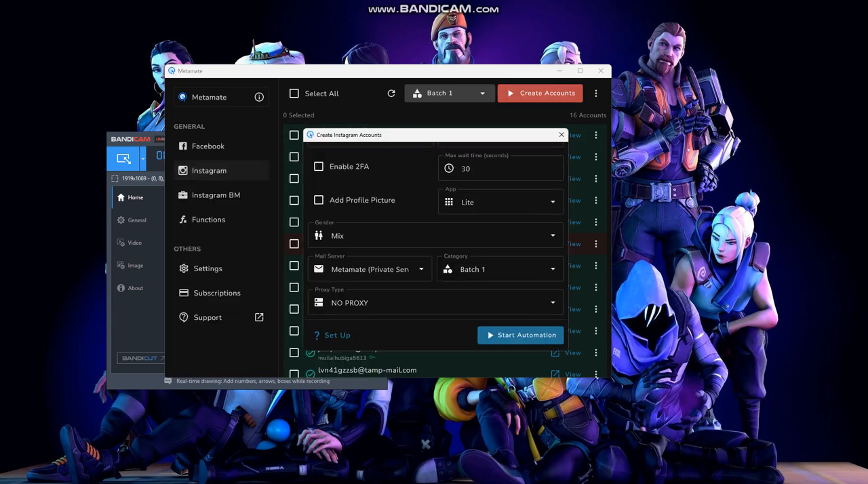
click(369, 268)
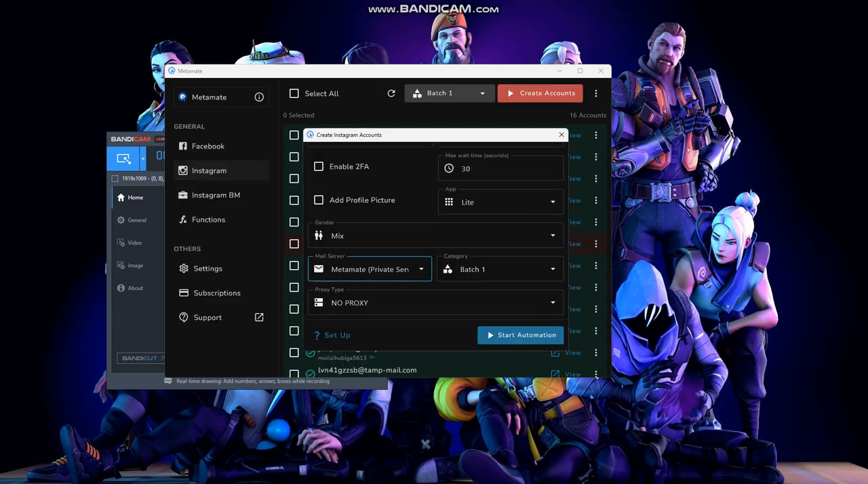
click(500, 202)
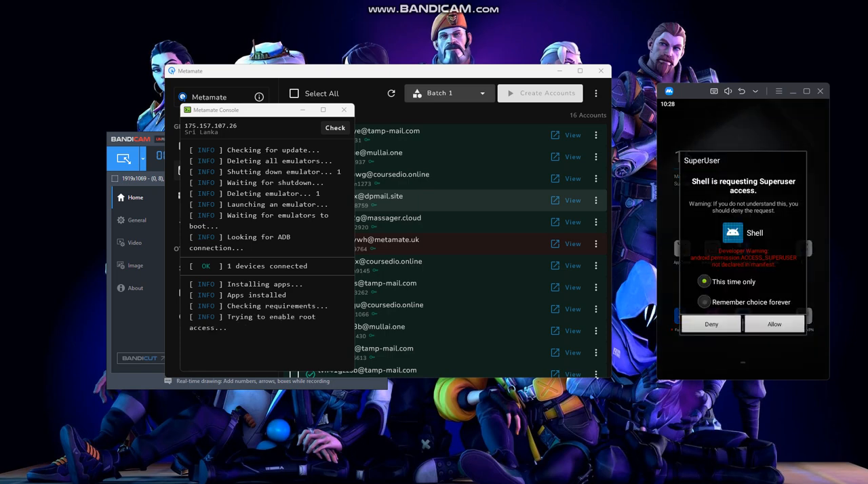
Grant the shell root access in the emulator's SuperUser prompt.
click(773, 324)
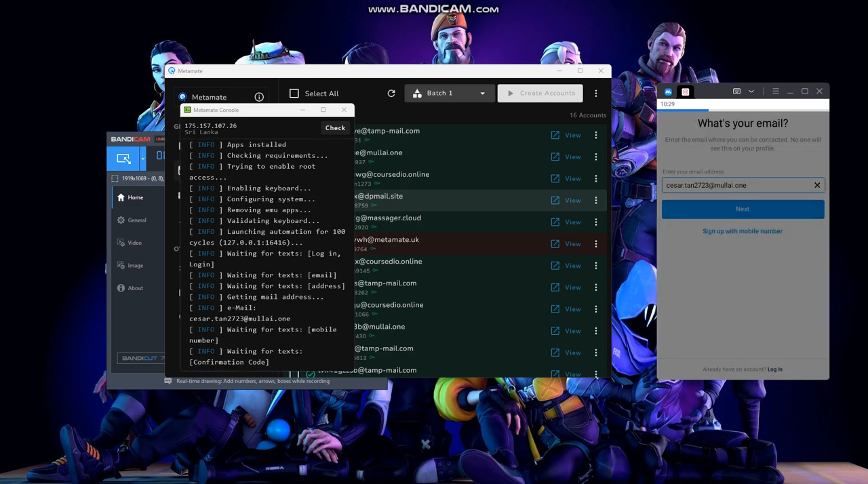
click(742, 208)
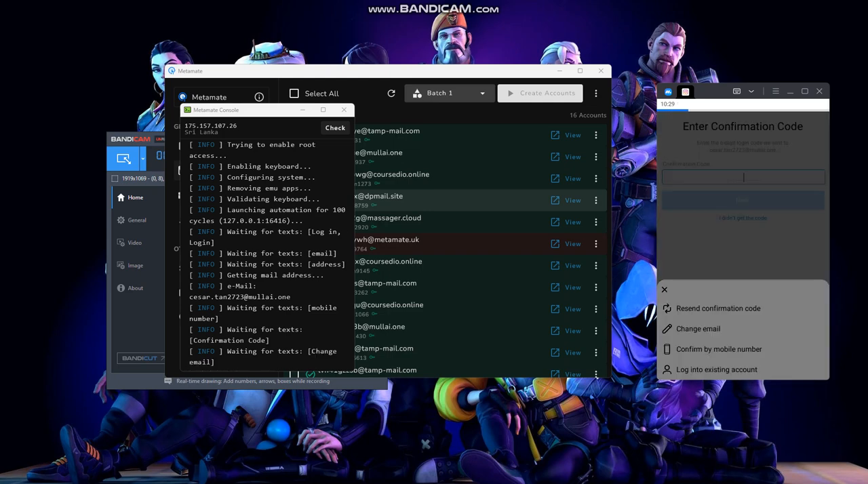
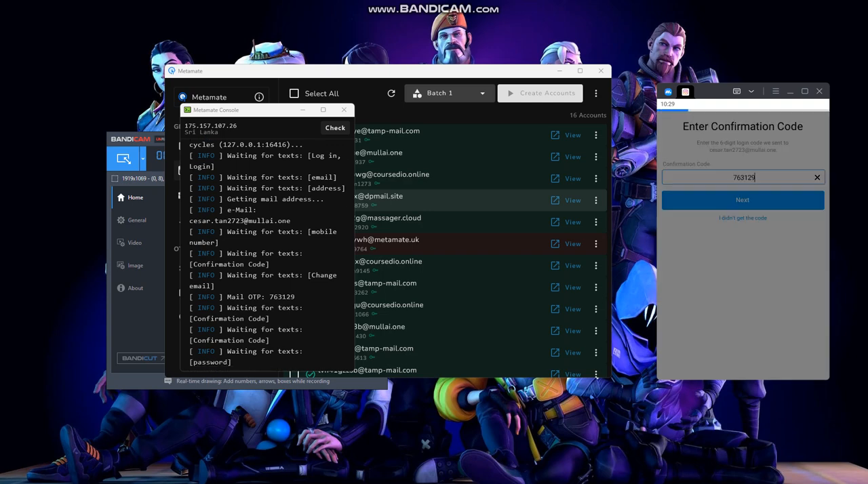
click(741, 199)
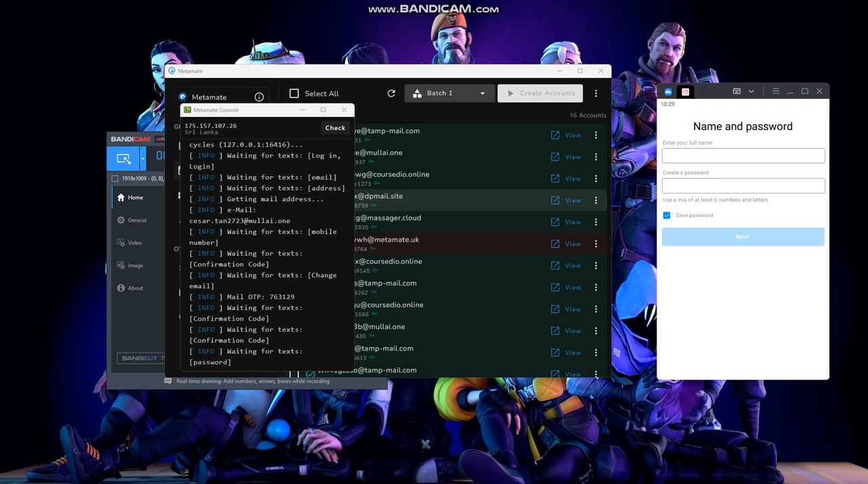
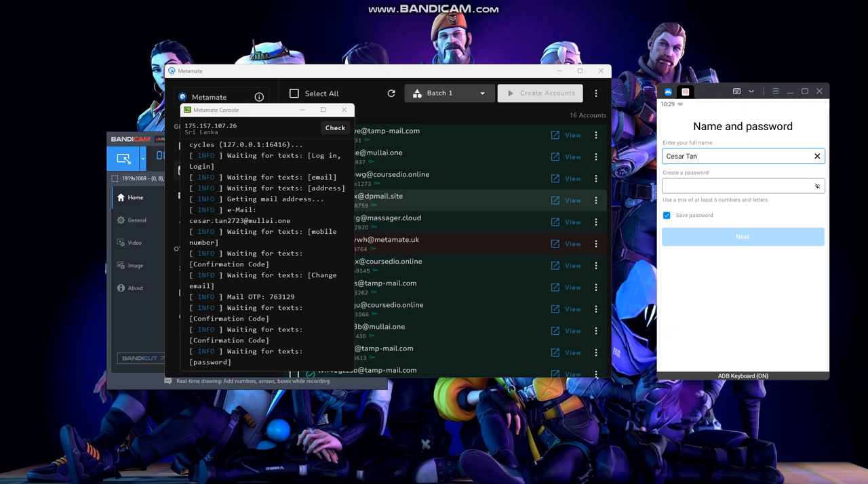
click(743, 186)
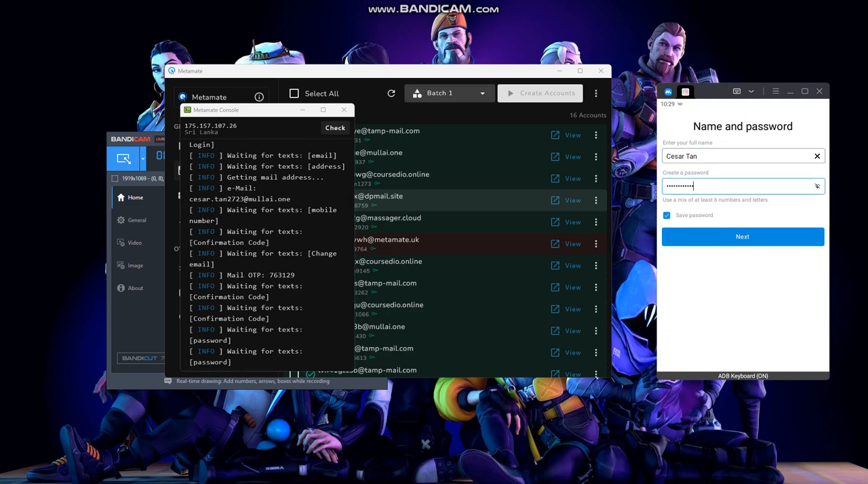
Submit the password, acknowledge the birthday notice, submit the age and accept the suggested username.
click(743, 236)
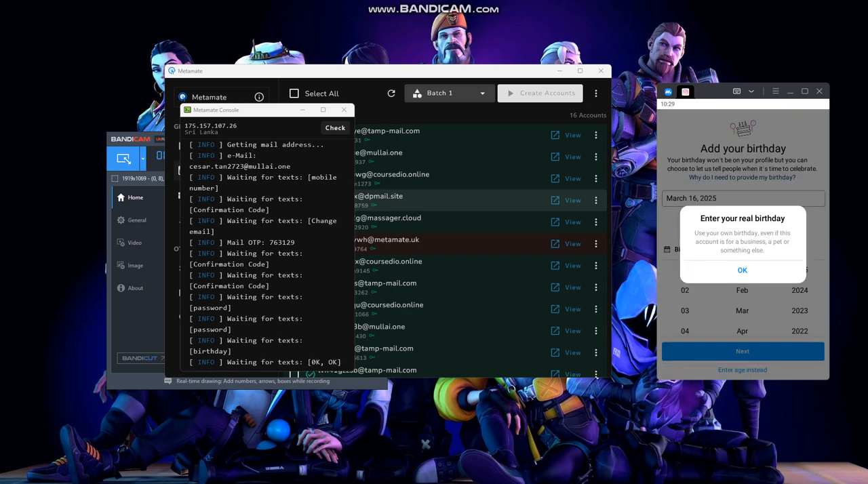
click(742, 270)
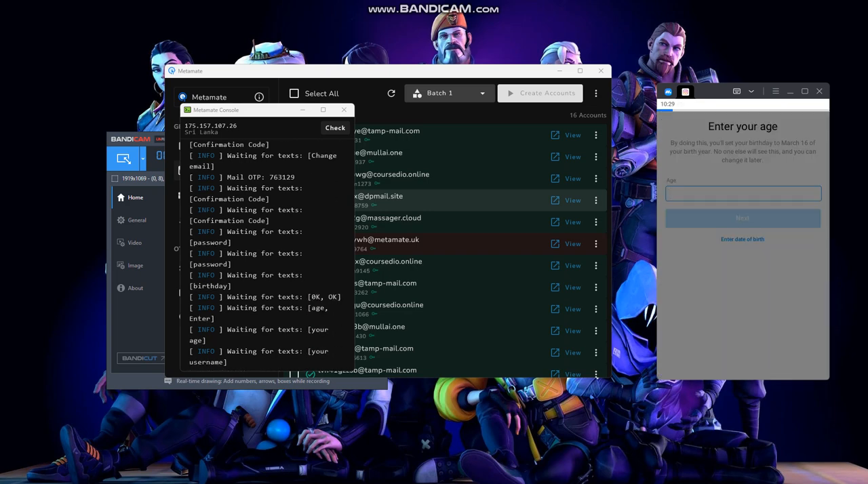
click(742, 217)
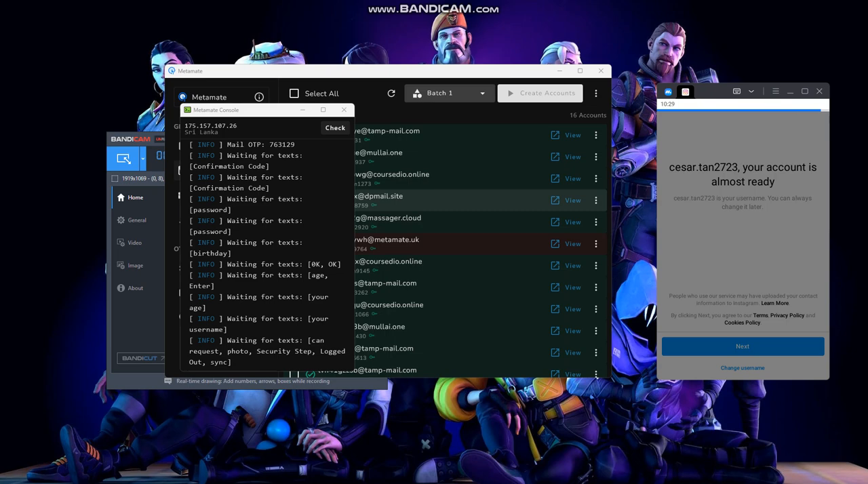
click(742, 347)
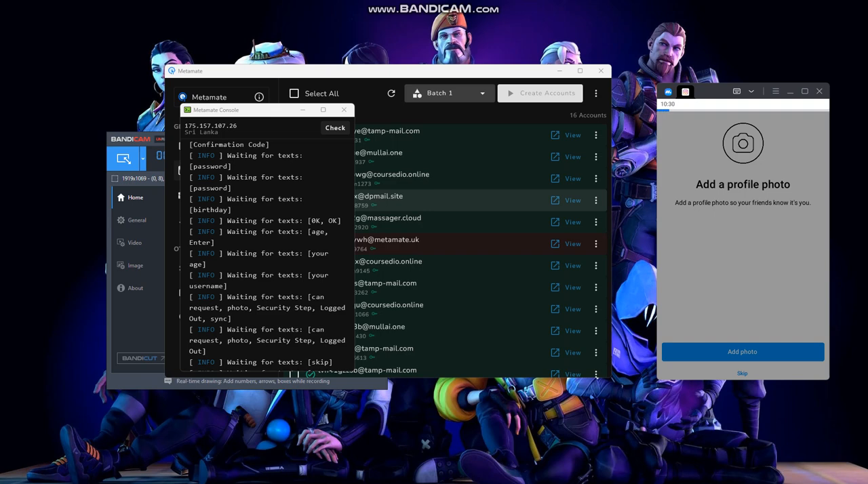
Skip the profile photo and contact sync, saving the account, and begin the next signup.
click(742, 373)
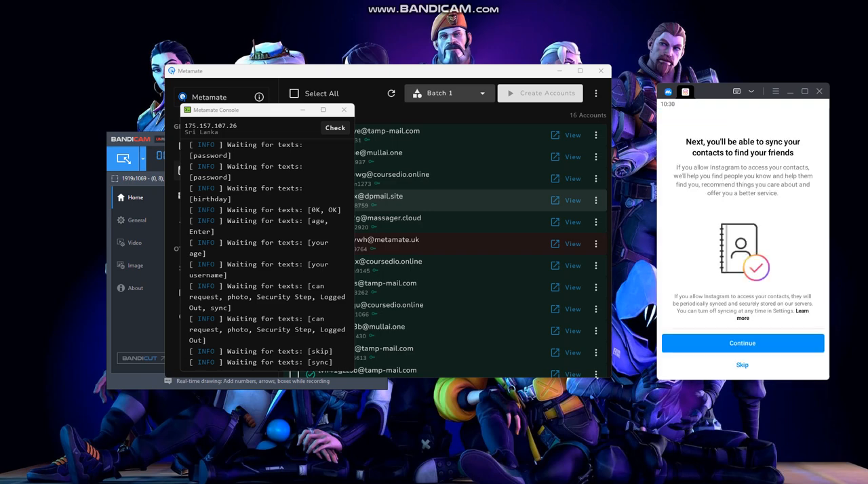
click(742, 343)
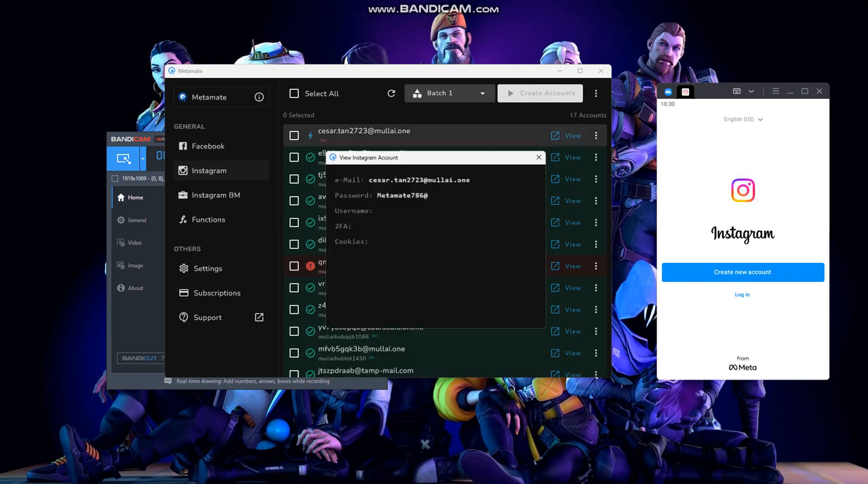
click(741, 271)
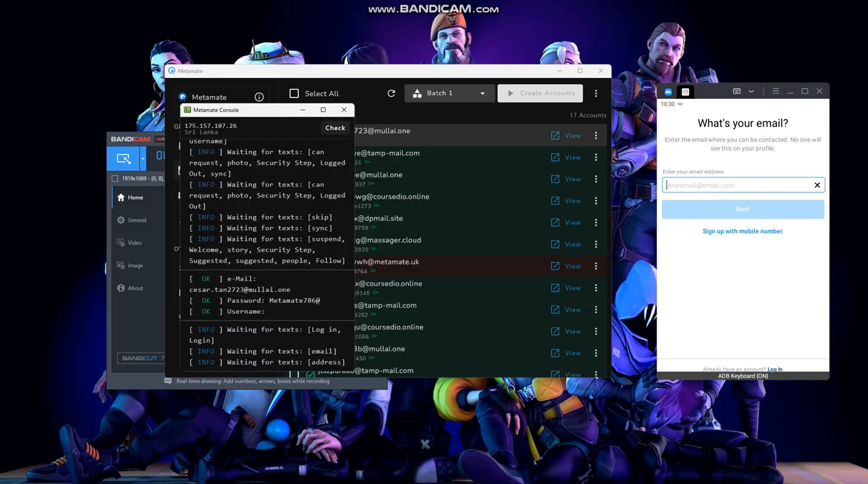
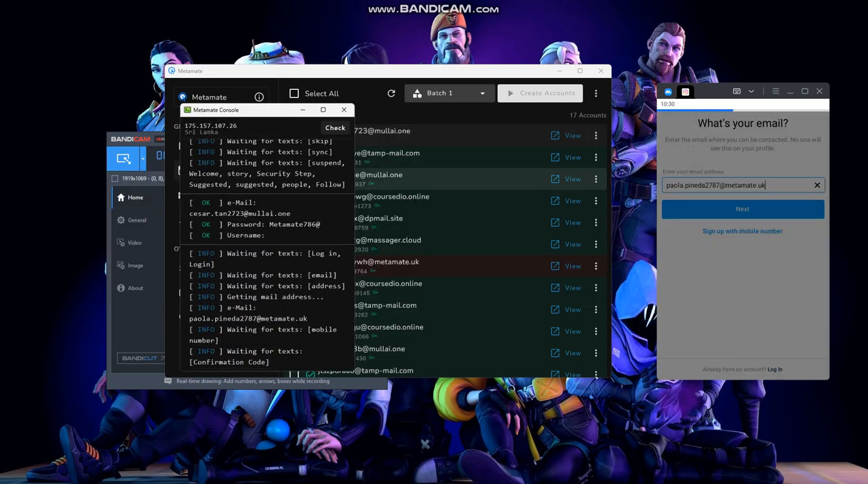
click(741, 208)
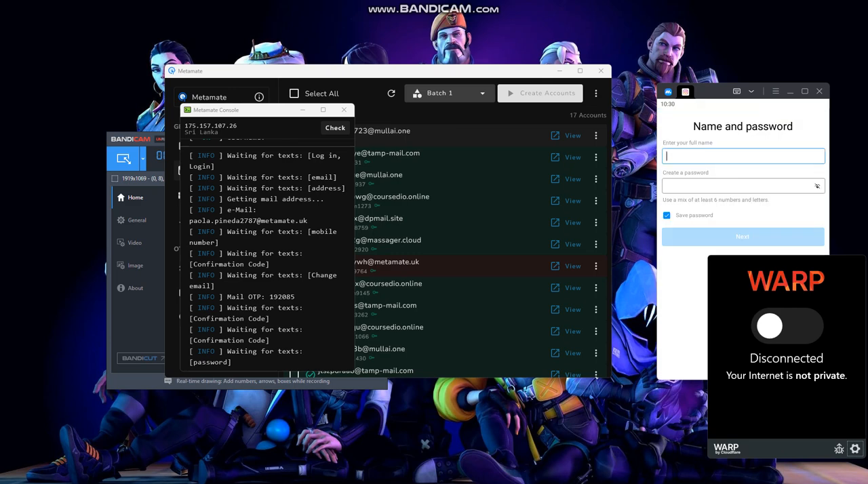
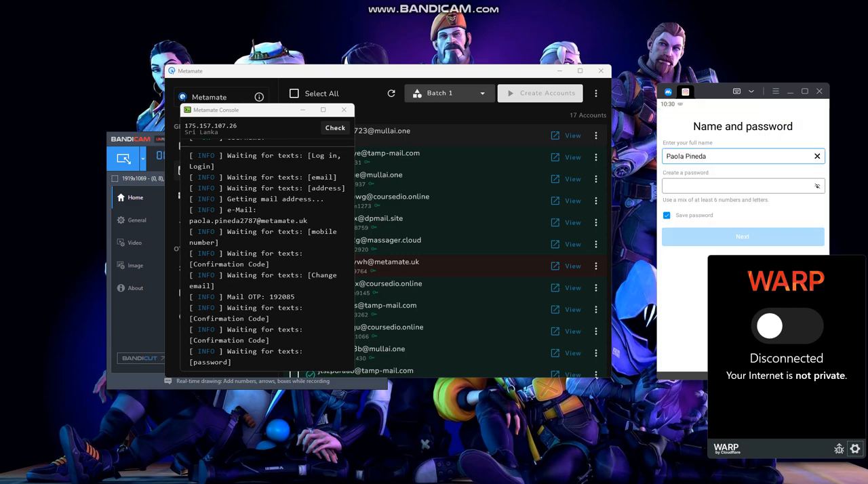
click(739, 185)
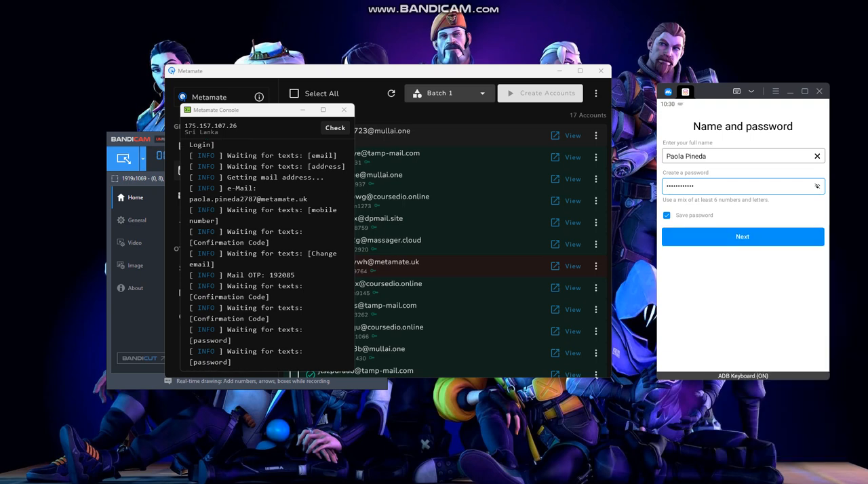
Submit the password, dismiss the birthday notice, accept the suggested username and pass contact sync.
click(741, 235)
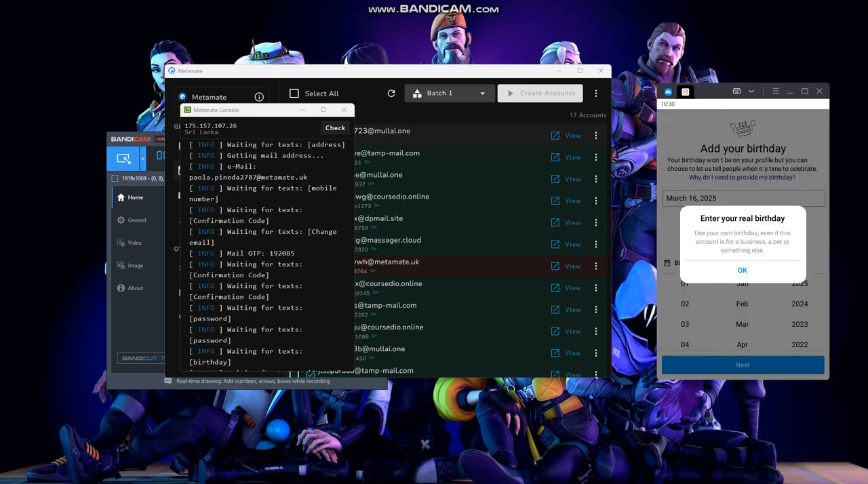
click(742, 270)
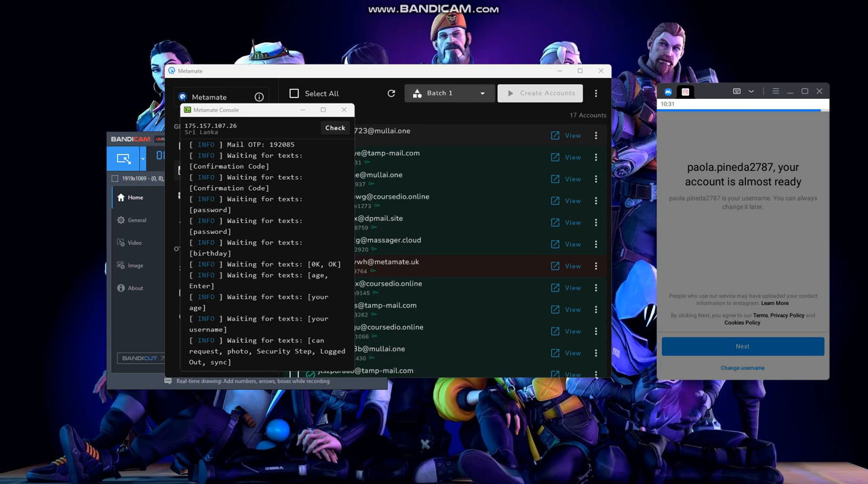
click(742, 347)
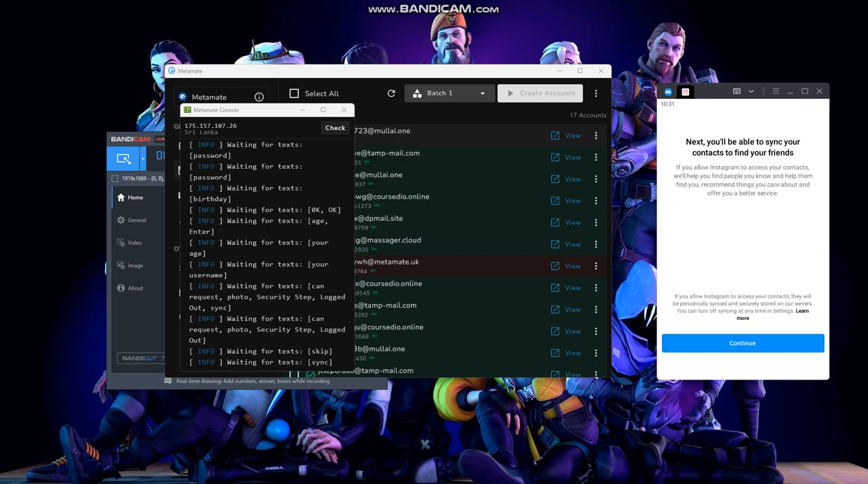
click(742, 343)
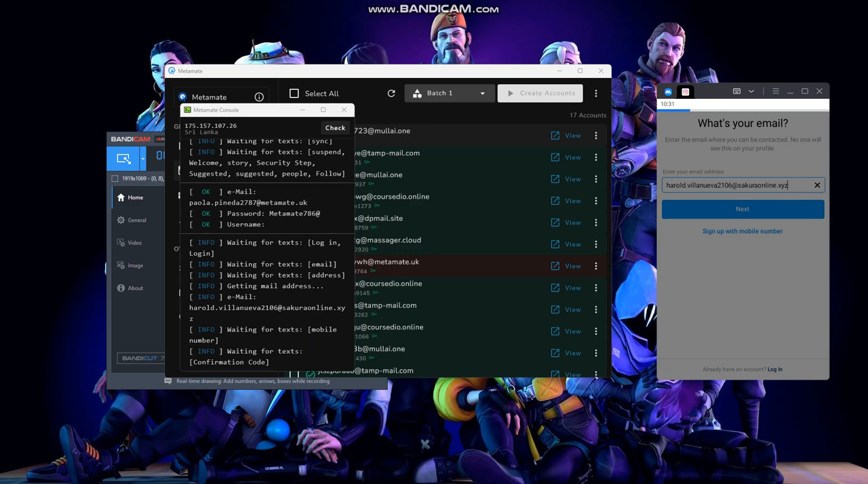
Submit the third signup's generated email address.
click(742, 208)
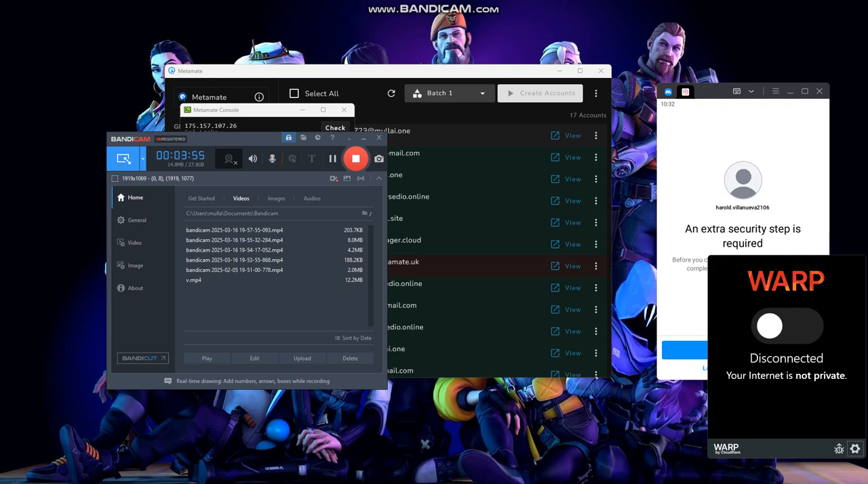
Connect the Cloudflare WARP VPN.
click(786, 327)
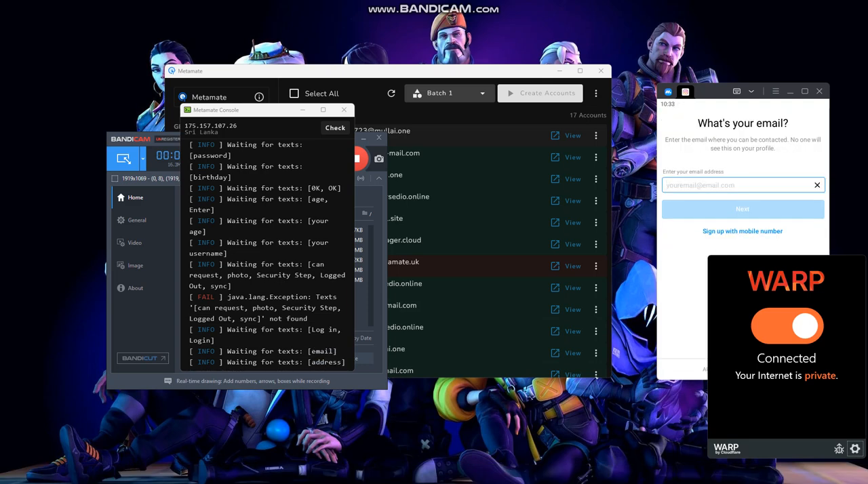
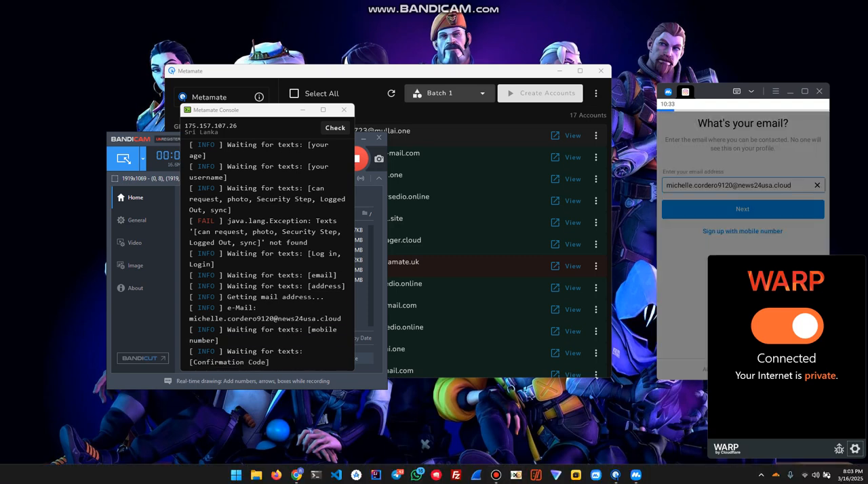
click(741, 209)
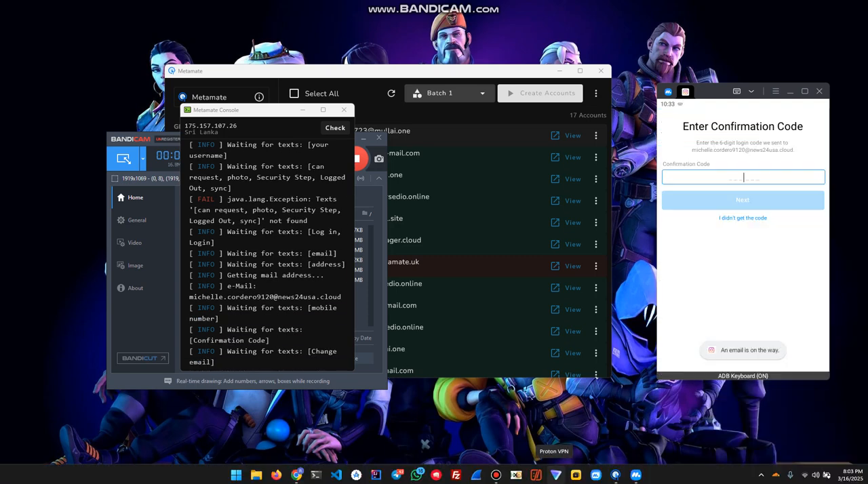
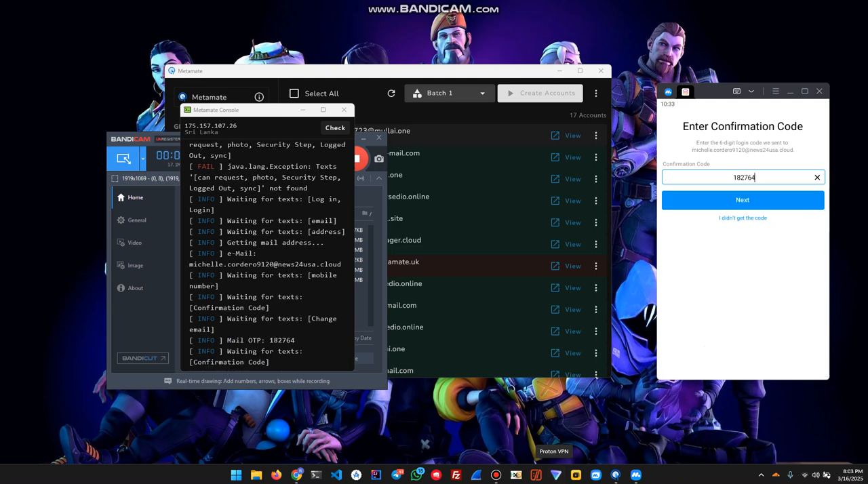
click(742, 199)
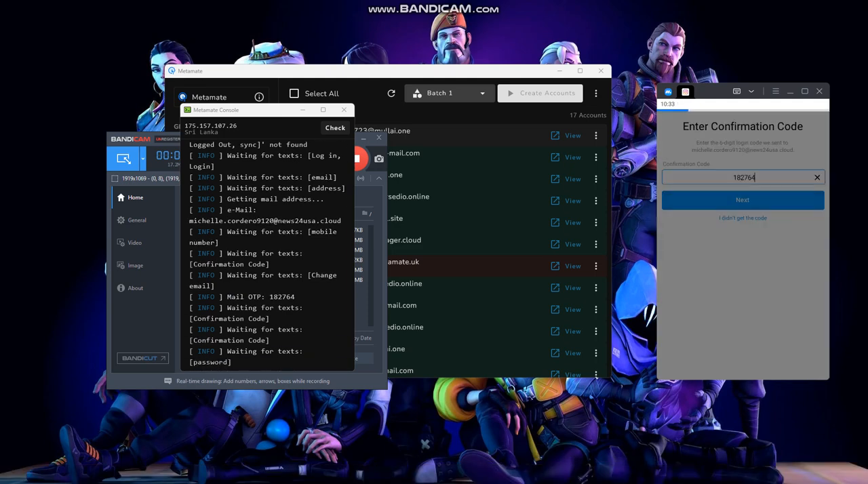
click(743, 200)
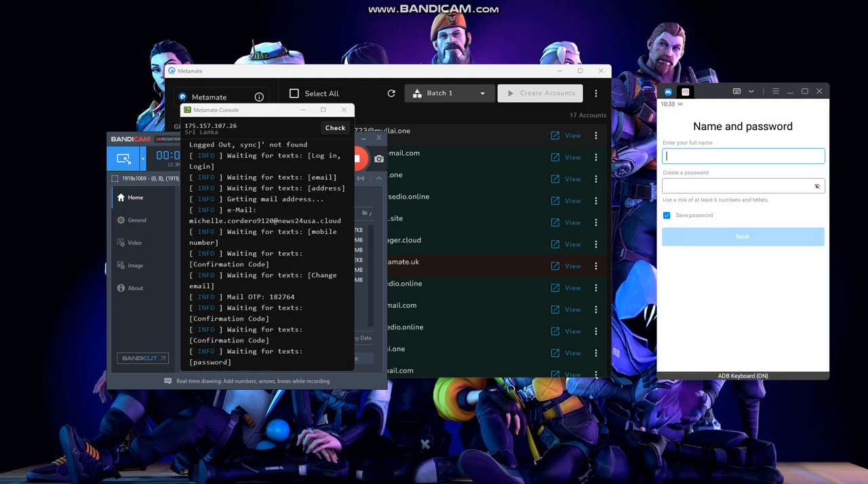
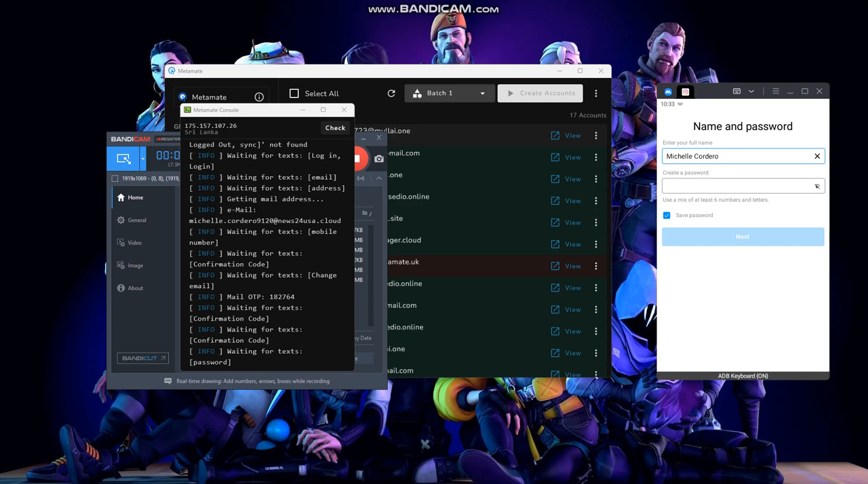
click(739, 185)
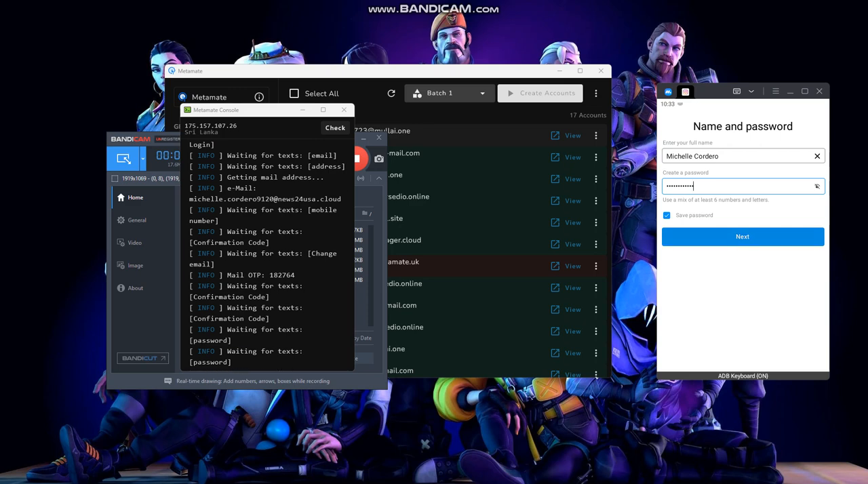
Submit the password and age 36, accept the suggested username and pass contact sync.
click(742, 236)
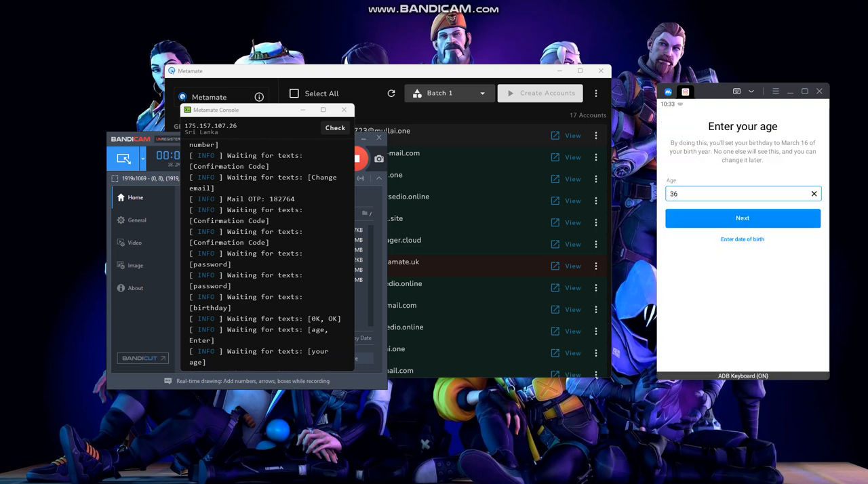
click(741, 217)
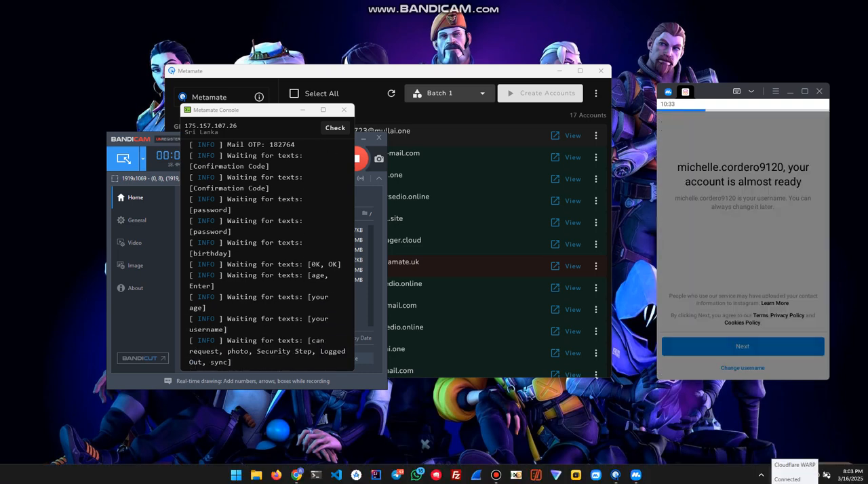
click(786, 469)
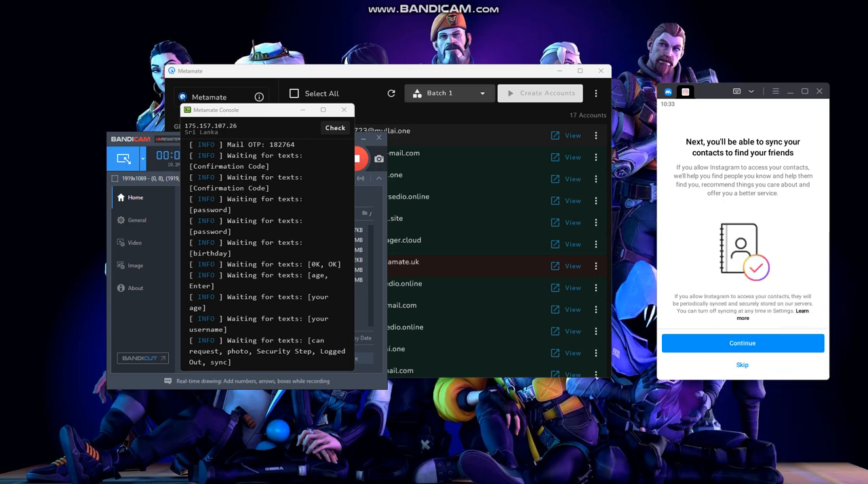
click(742, 343)
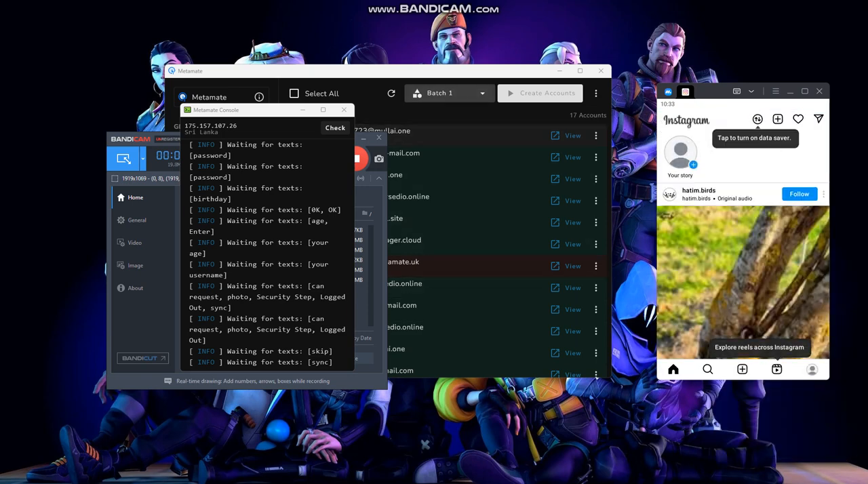
View Metamate's Instagram account list, now showing 18 accounts.
click(345, 109)
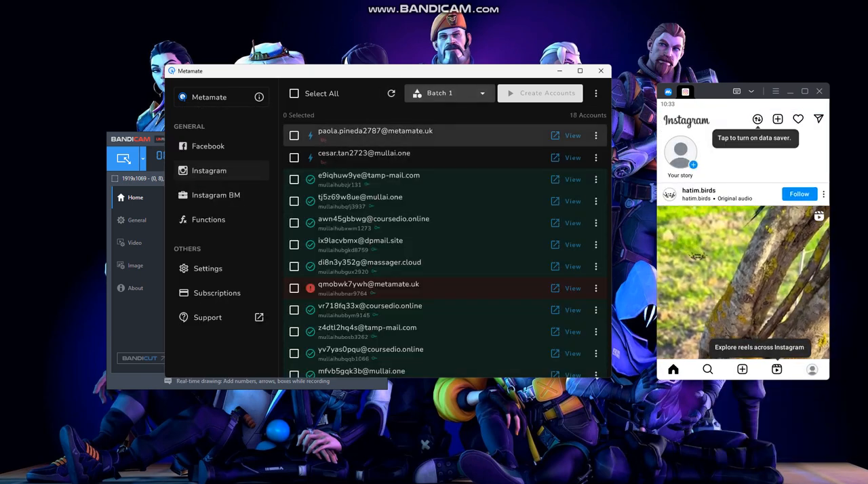